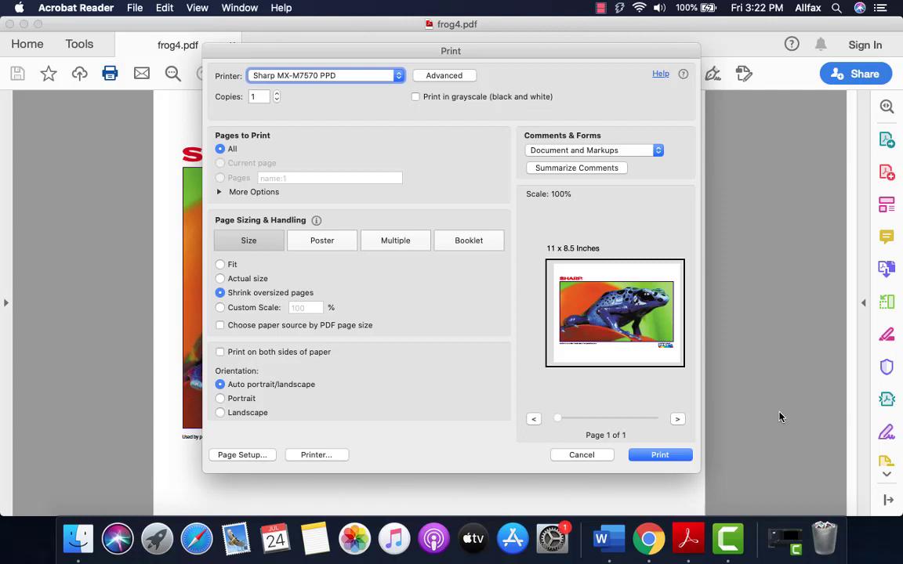
mouse_move(781, 417)
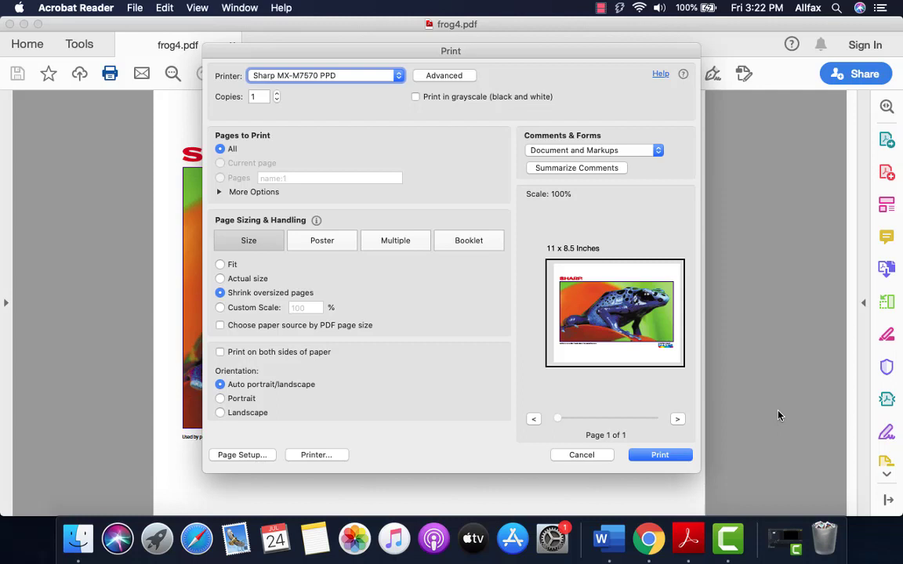
mouse_move(547, 413)
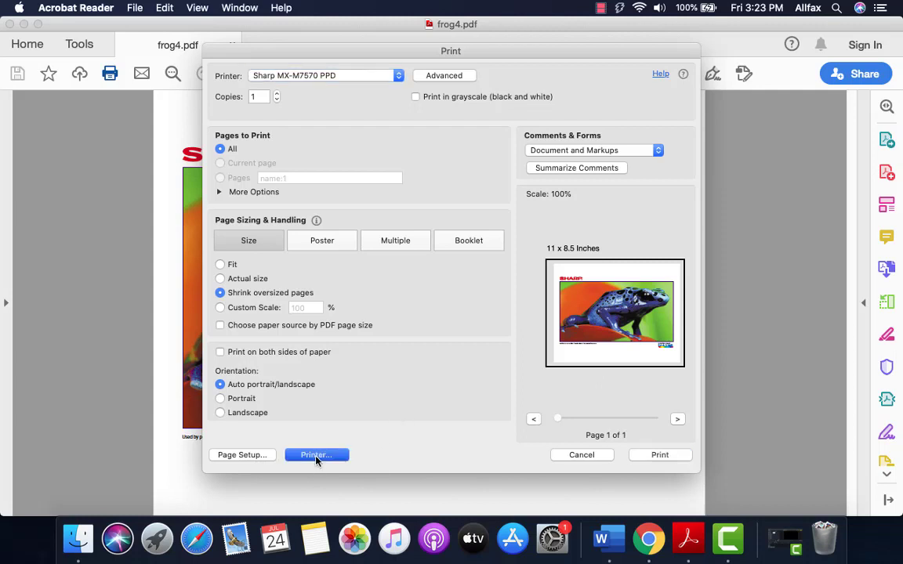
In the Sharp printer's Layout settings, set Two-Sided to Long-Edge binding
click(317, 455)
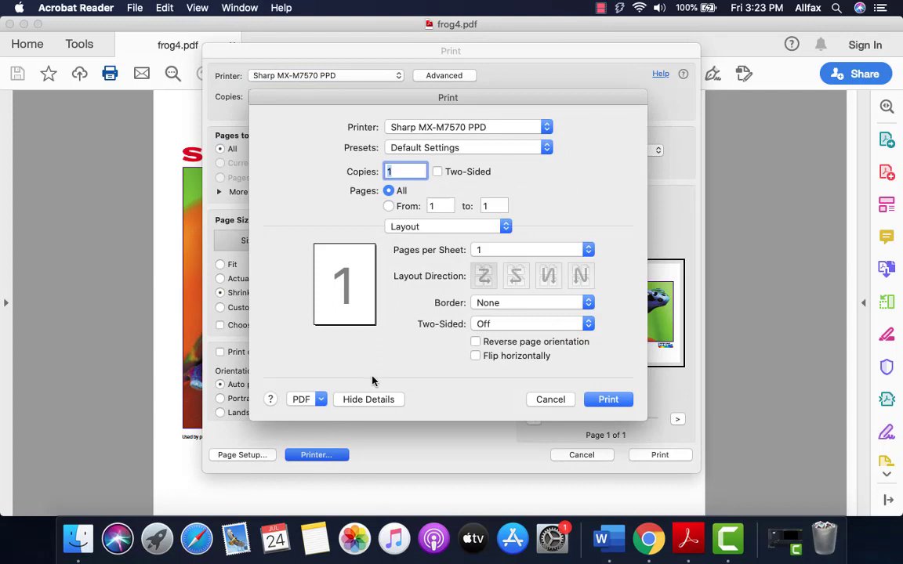
mouse_move(400, 381)
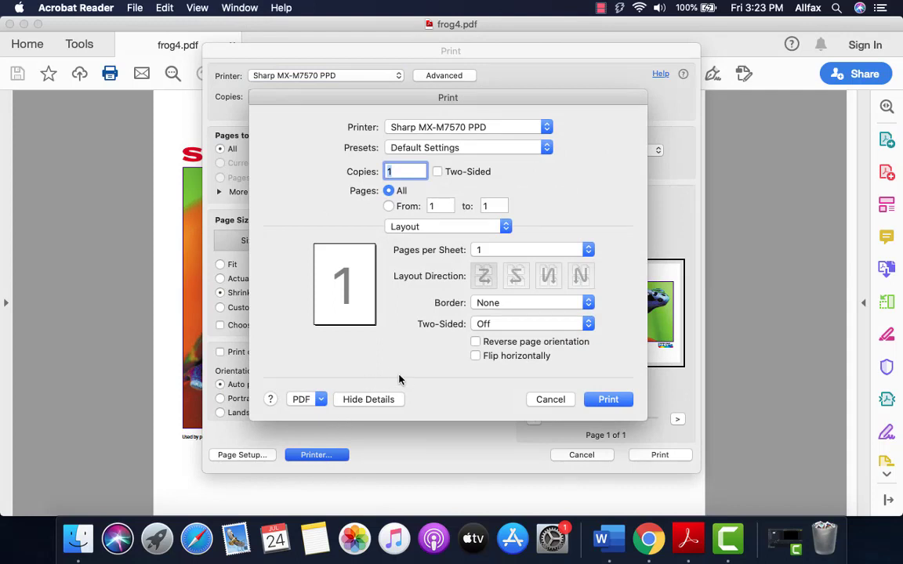
mouse_move(468, 232)
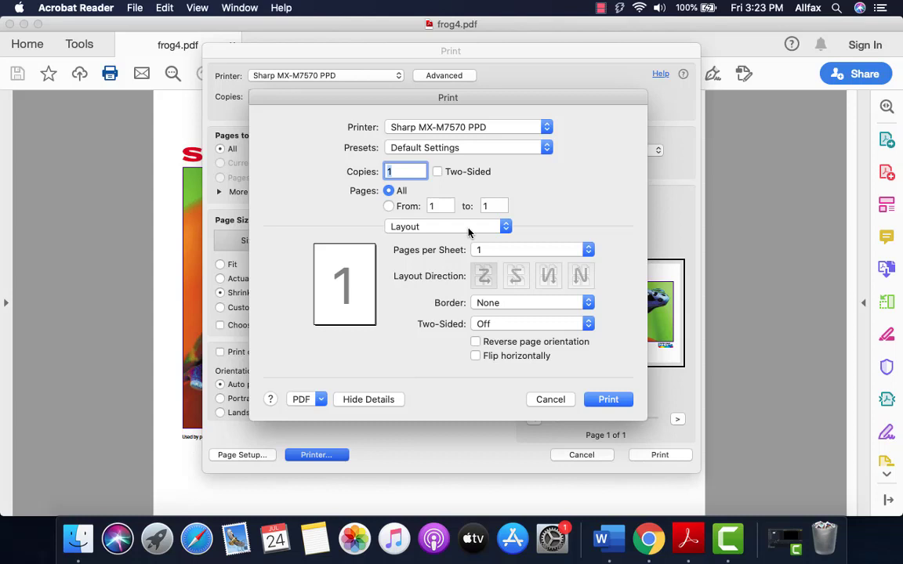
mouse_move(523, 333)
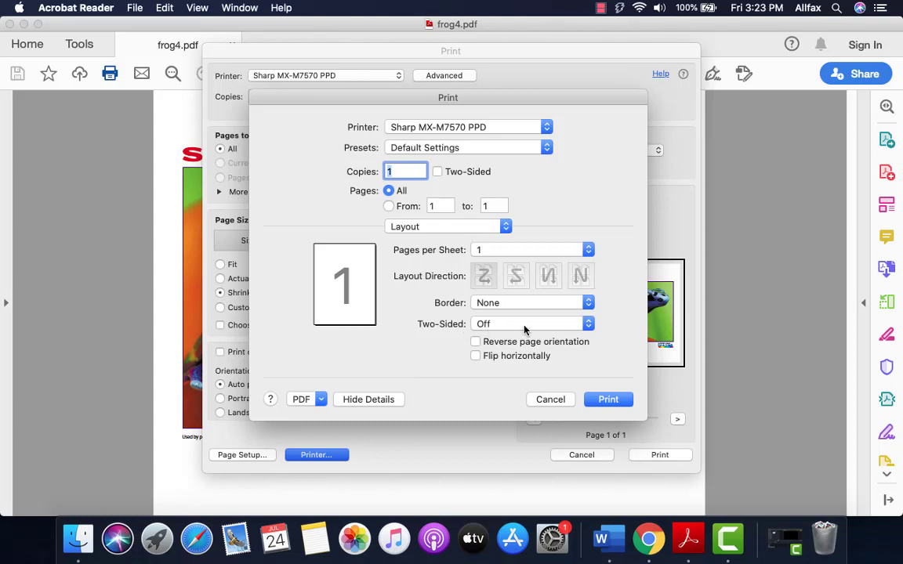
click(531, 323)
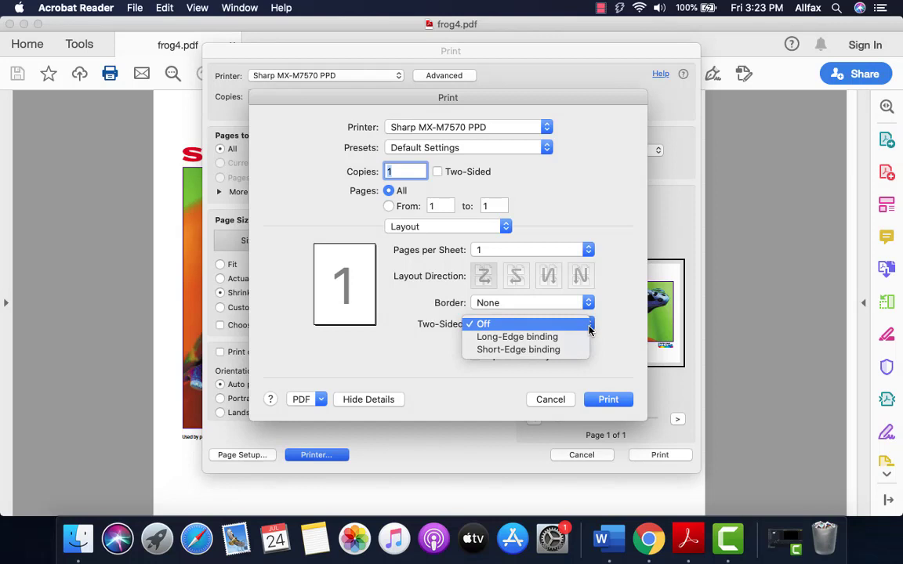
click(517, 335)
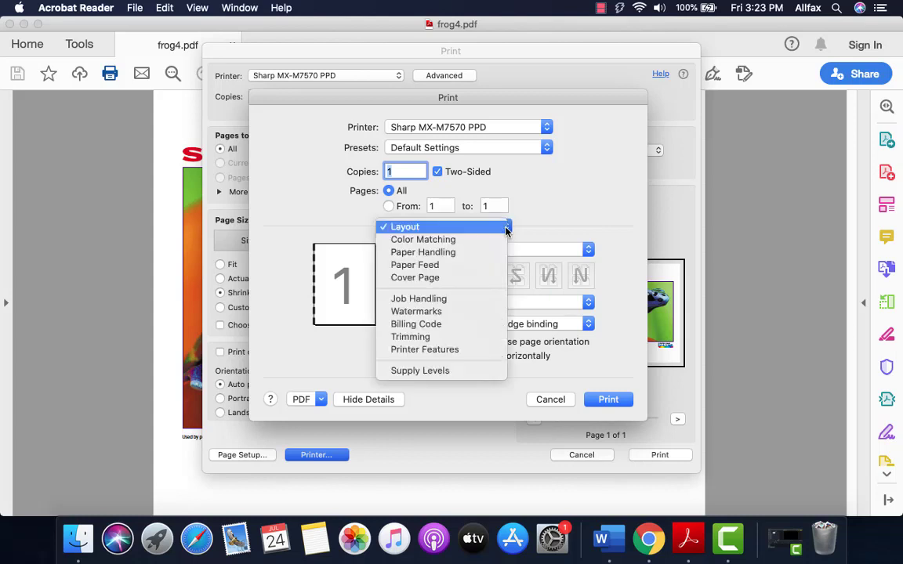
Review Paper Feed and keep All Pages From on Auto Select
click(405, 226)
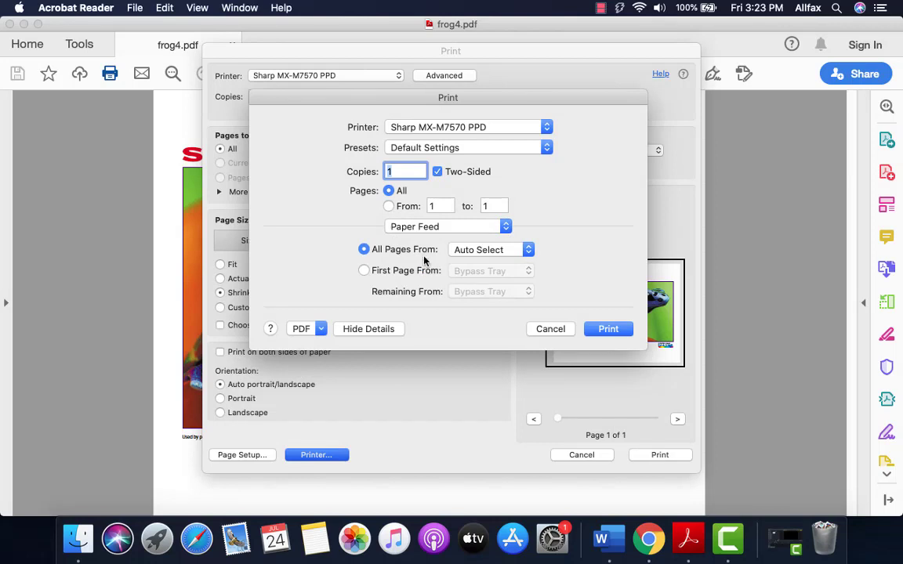
click(489, 250)
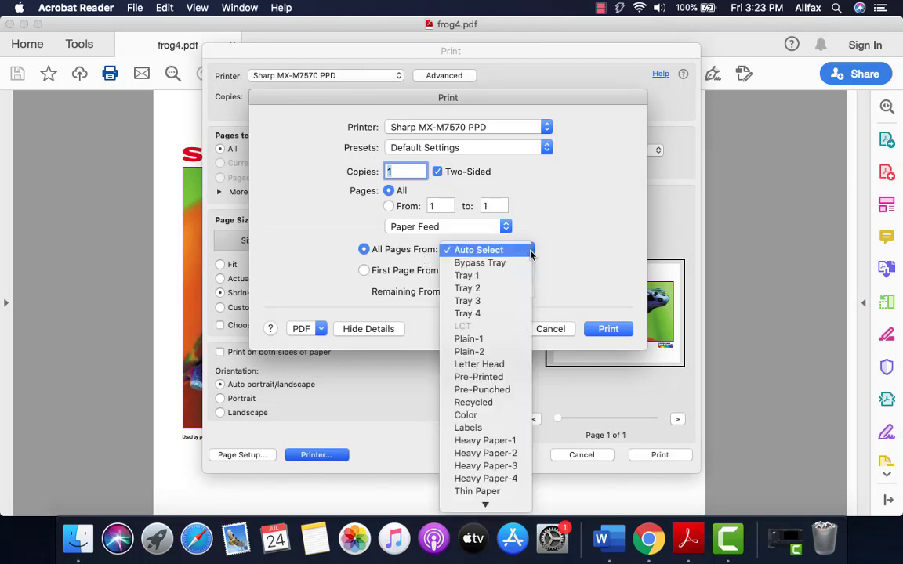
click(478, 250)
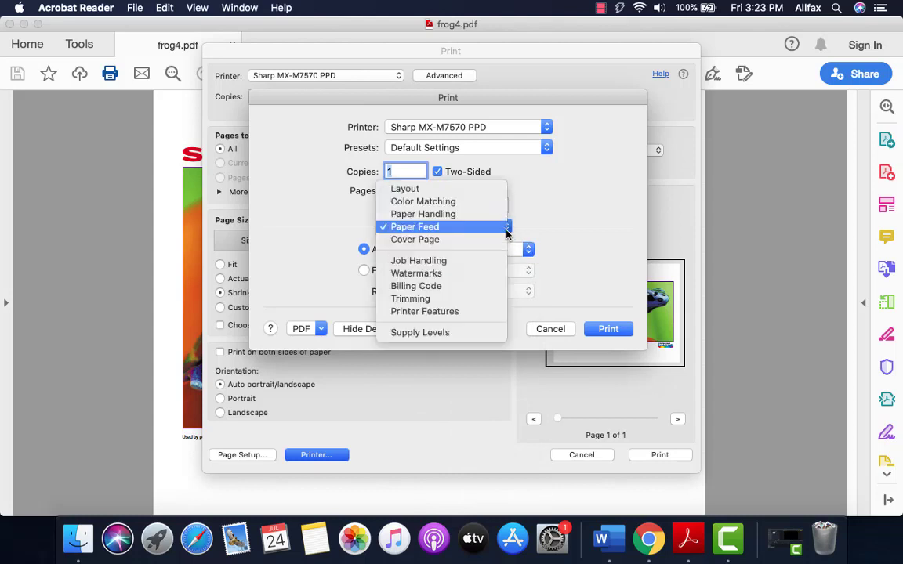
mouse_move(443, 273)
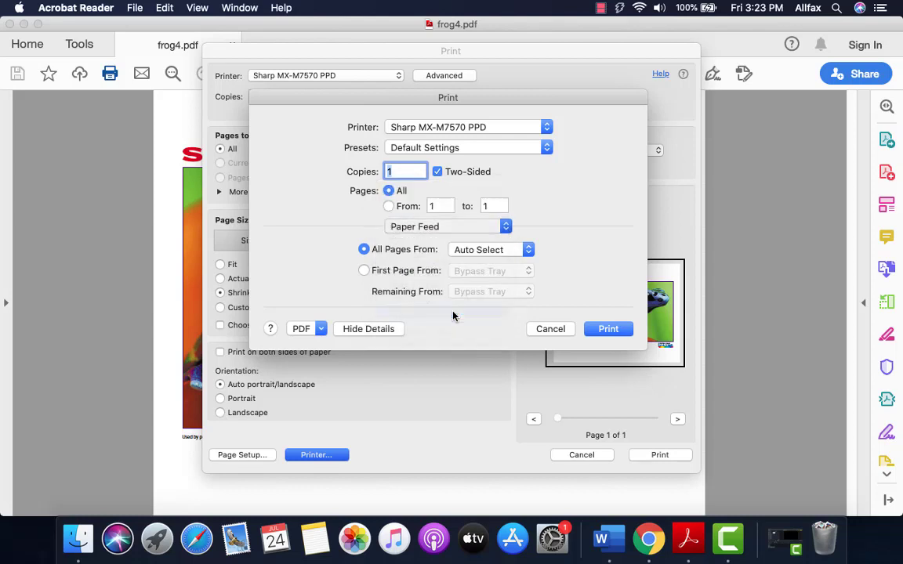
In Printer Features > Output, set Output to Finisher Tray and Staple to 1 Staple
click(448, 226)
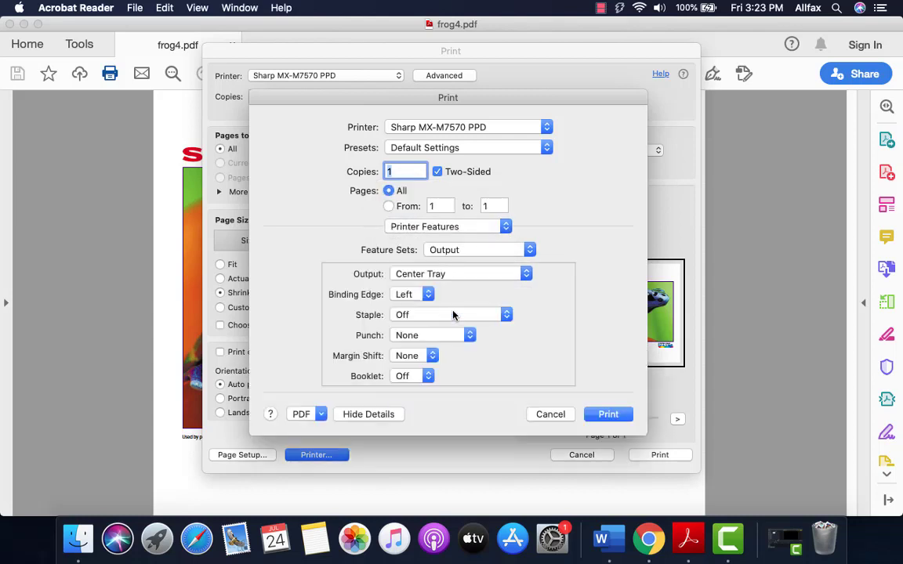
mouse_move(426, 339)
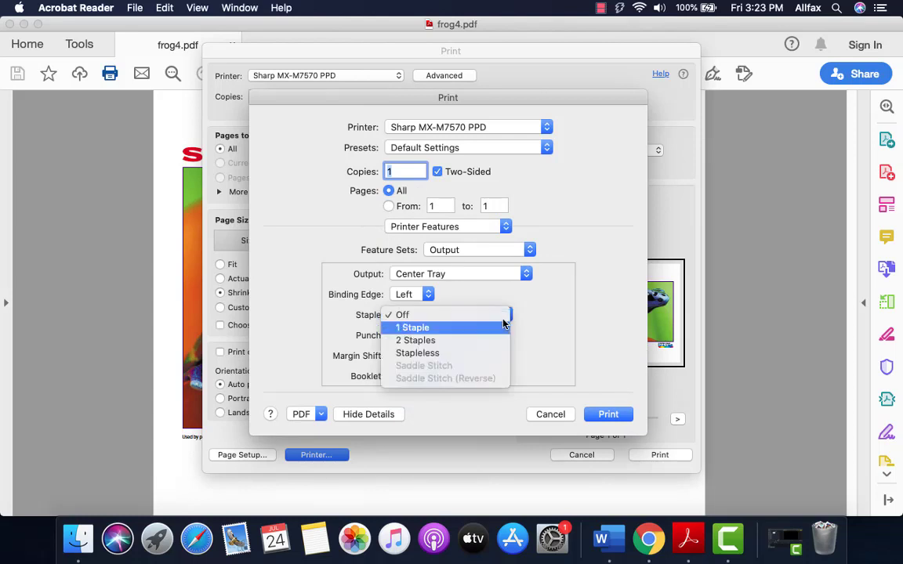
click(414, 328)
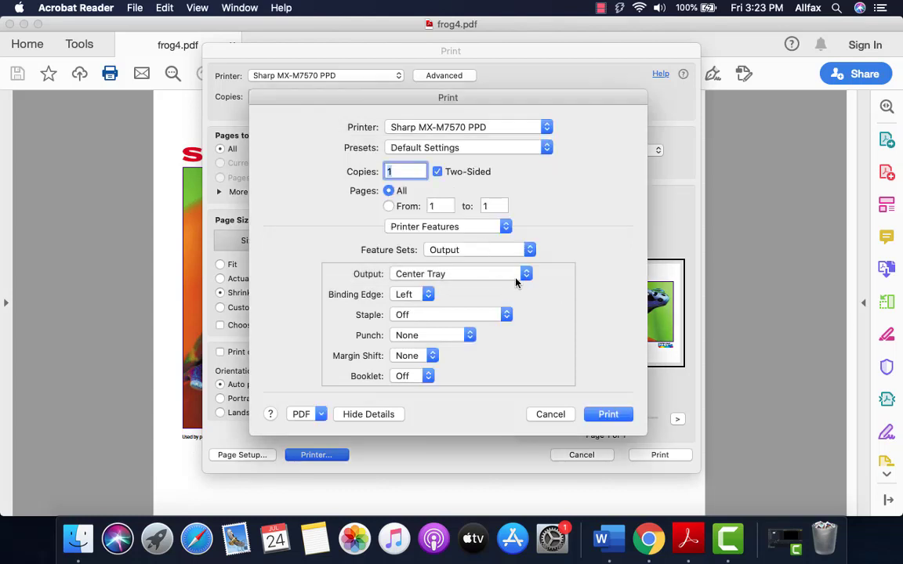
click(458, 273)
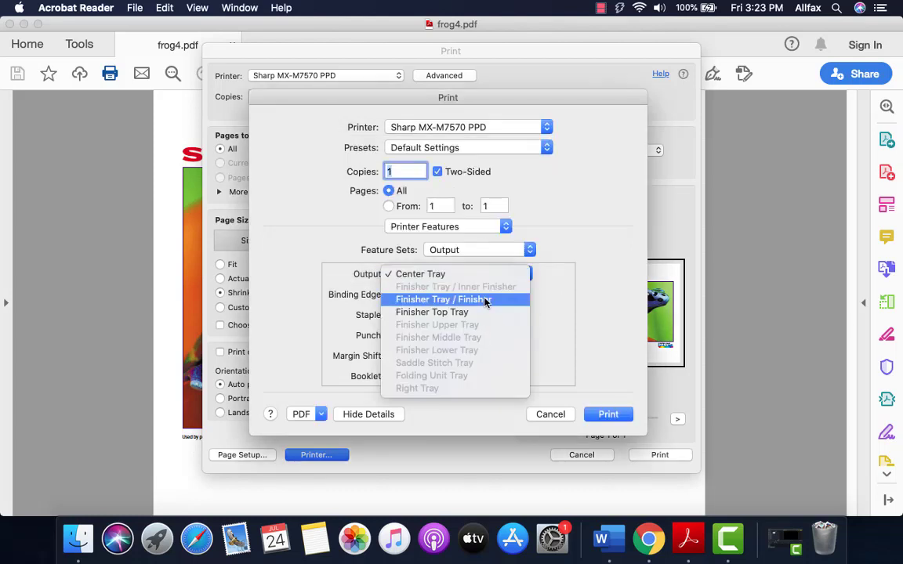
click(442, 300)
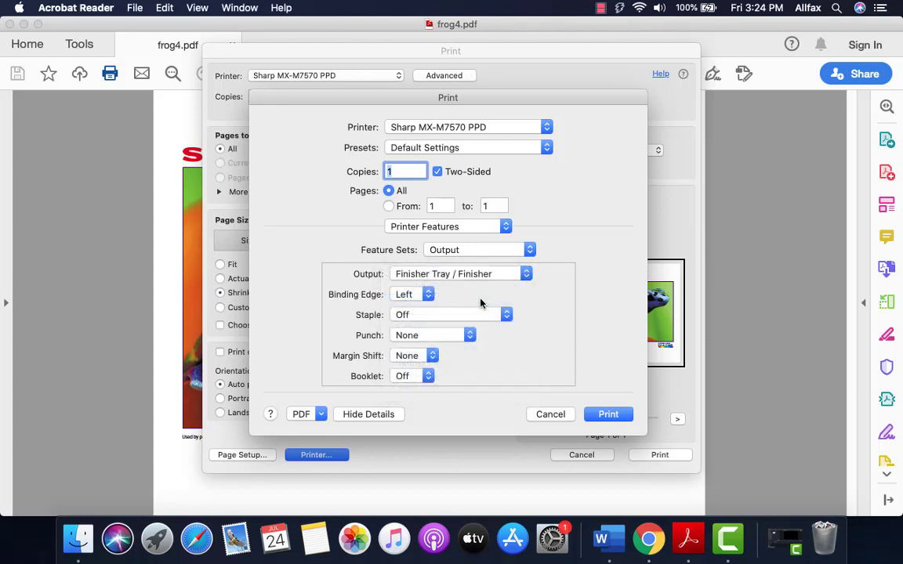
click(448, 314)
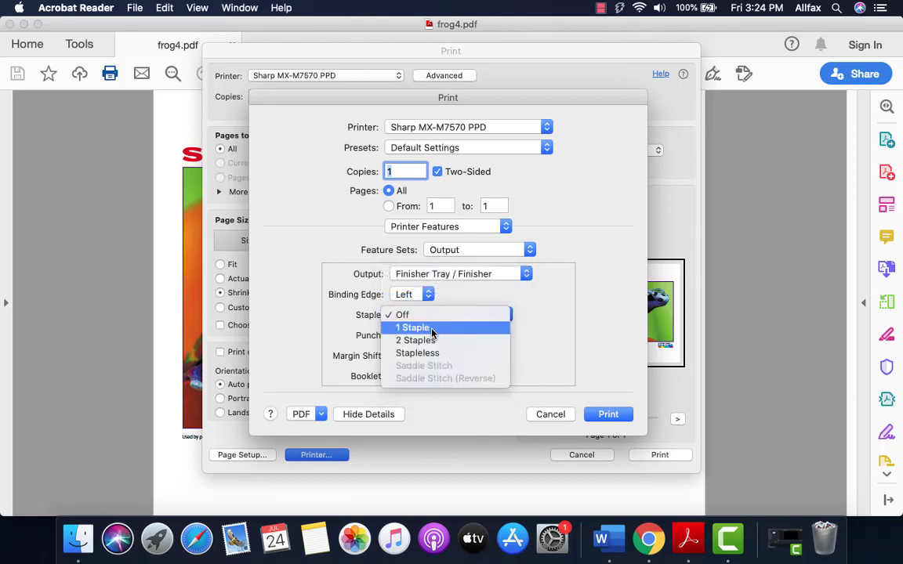
click(414, 328)
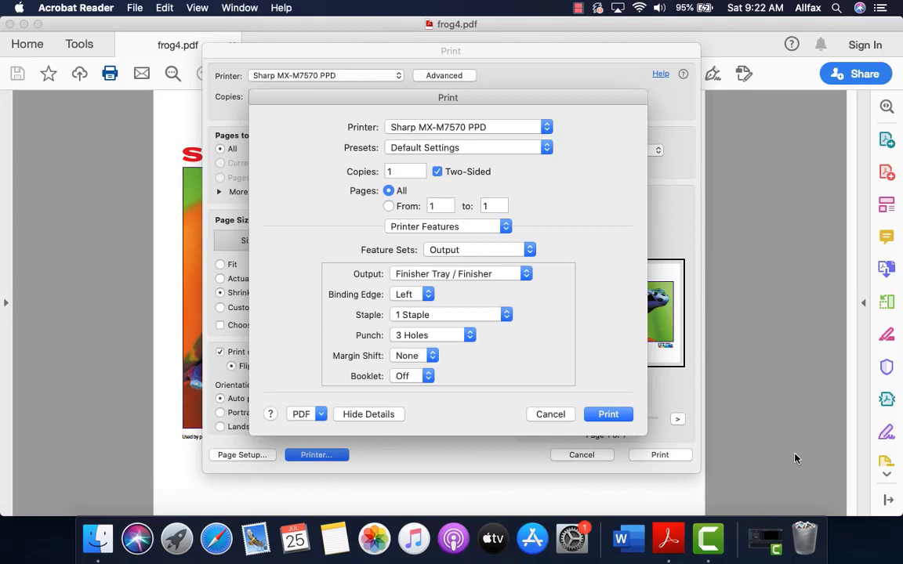
mouse_move(797, 458)
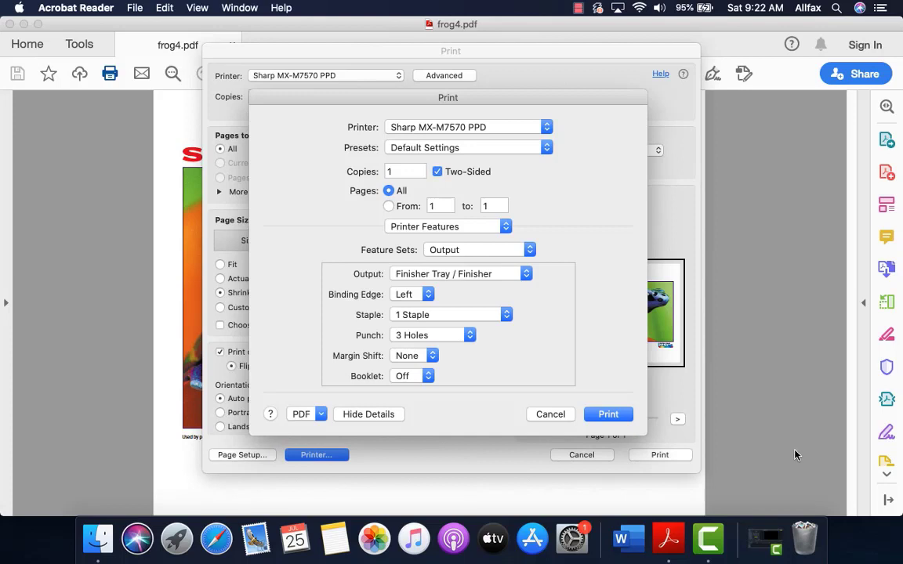
mouse_move(661, 332)
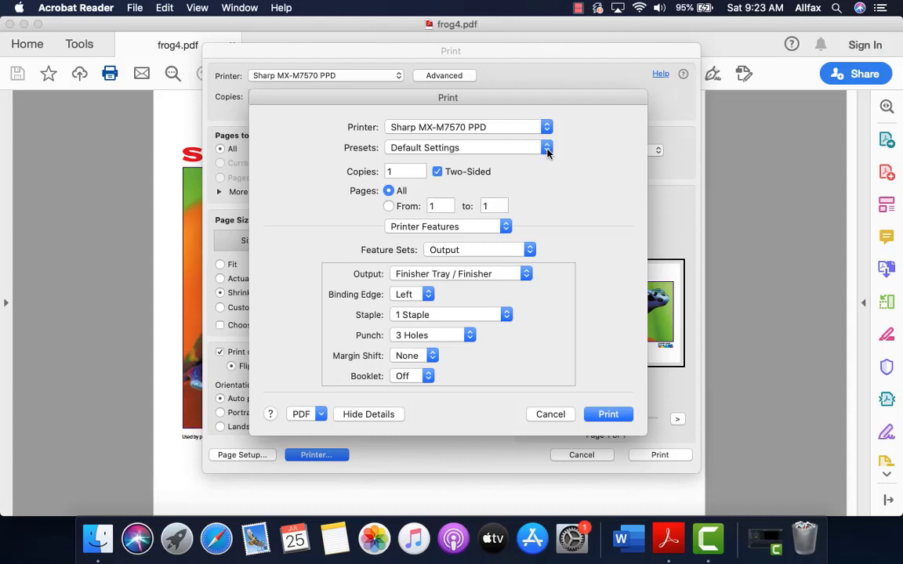
Save the current print settings as a preset named 'Reports'
click(546, 147)
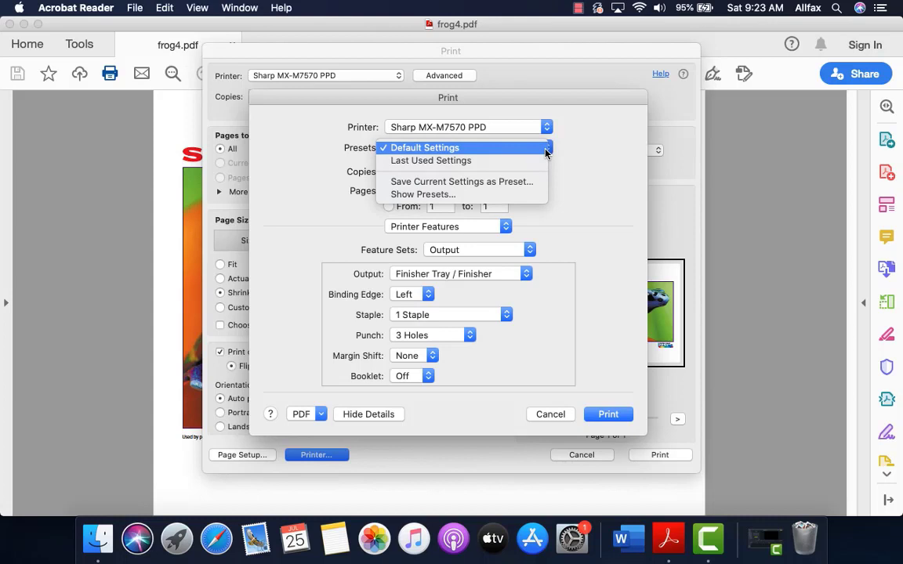
mouse_move(461, 182)
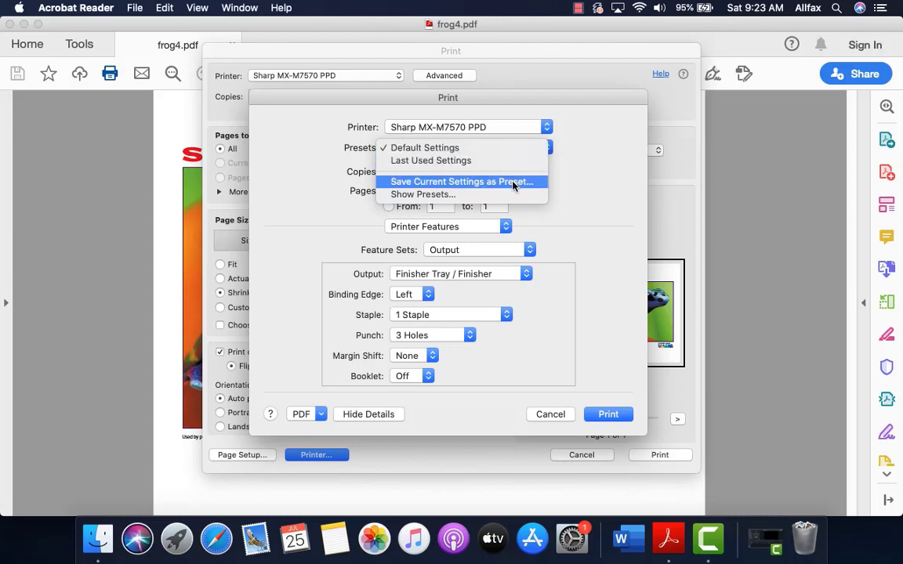
click(459, 182)
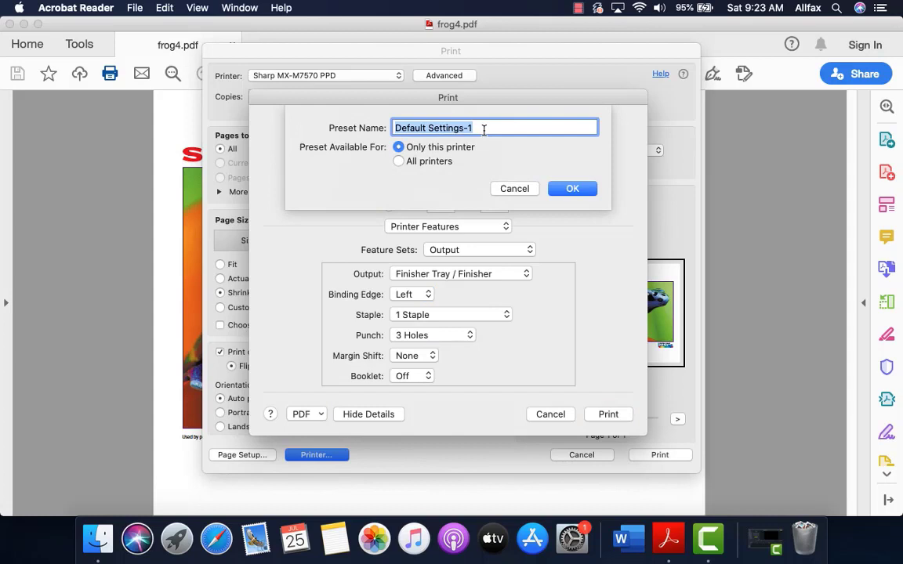
text(Reports)
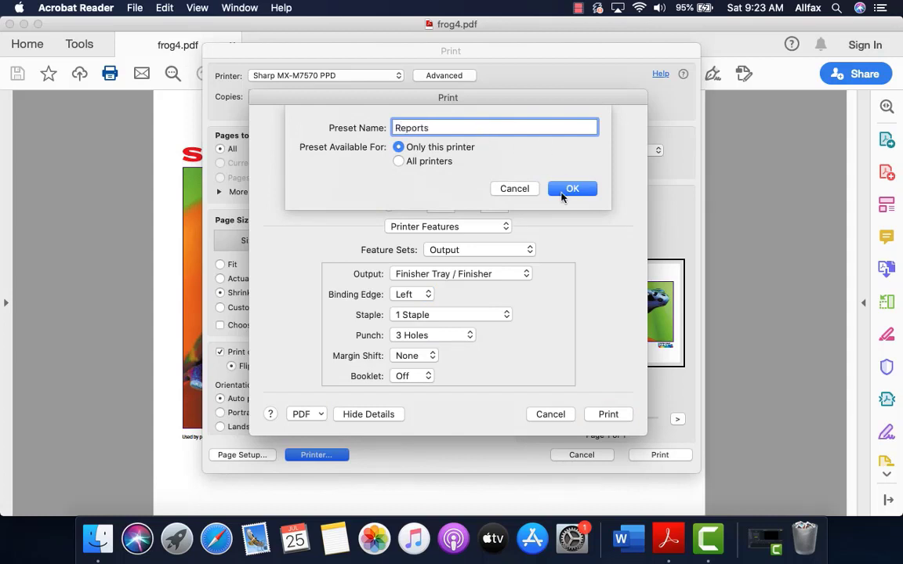
click(572, 189)
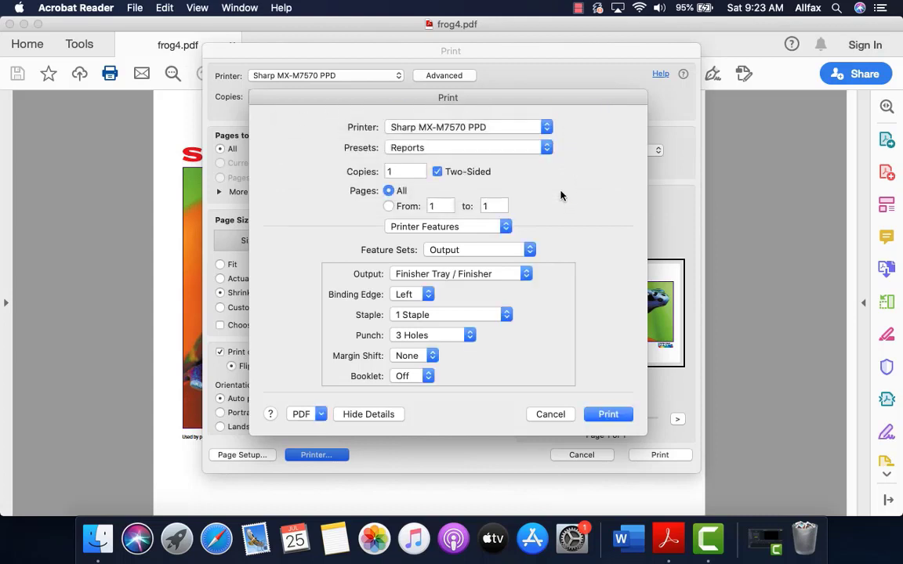
mouse_move(552, 176)
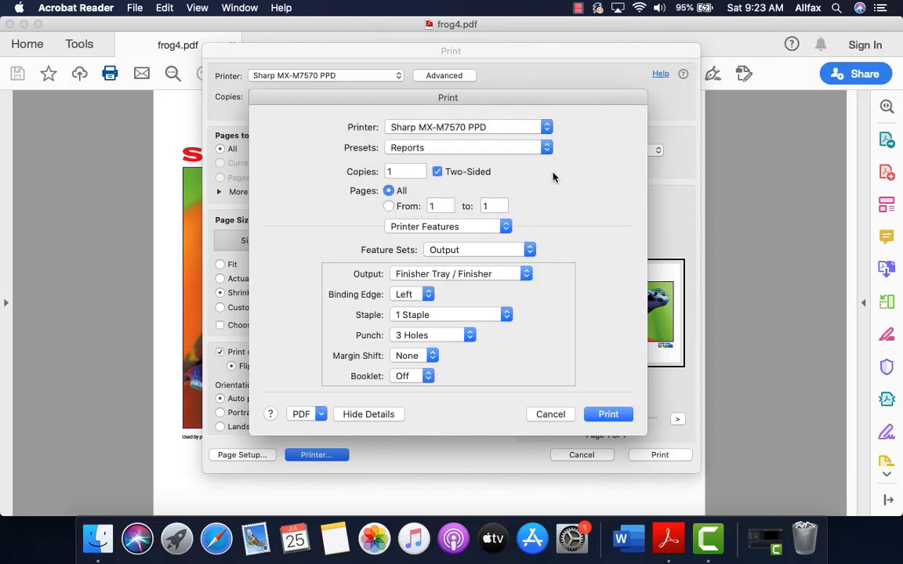
mouse_move(502, 312)
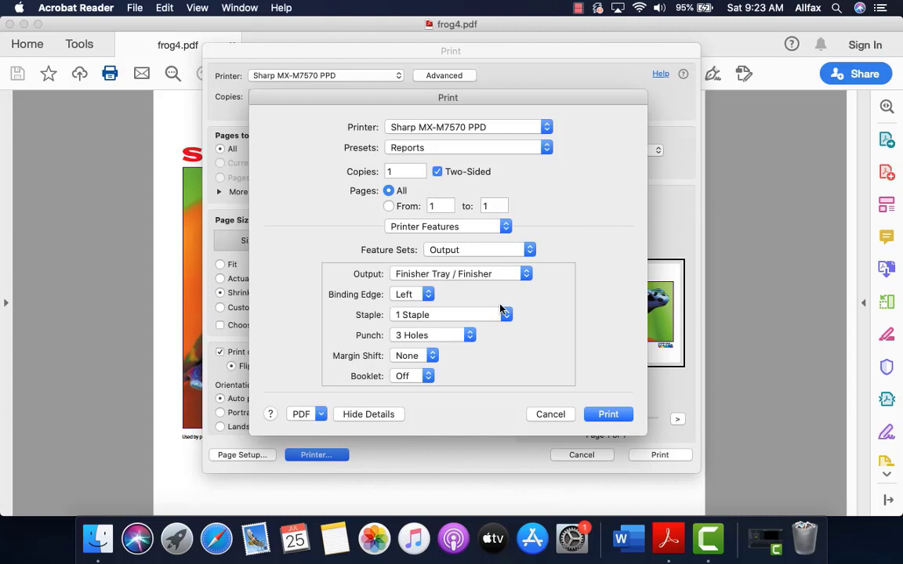
mouse_move(533, 182)
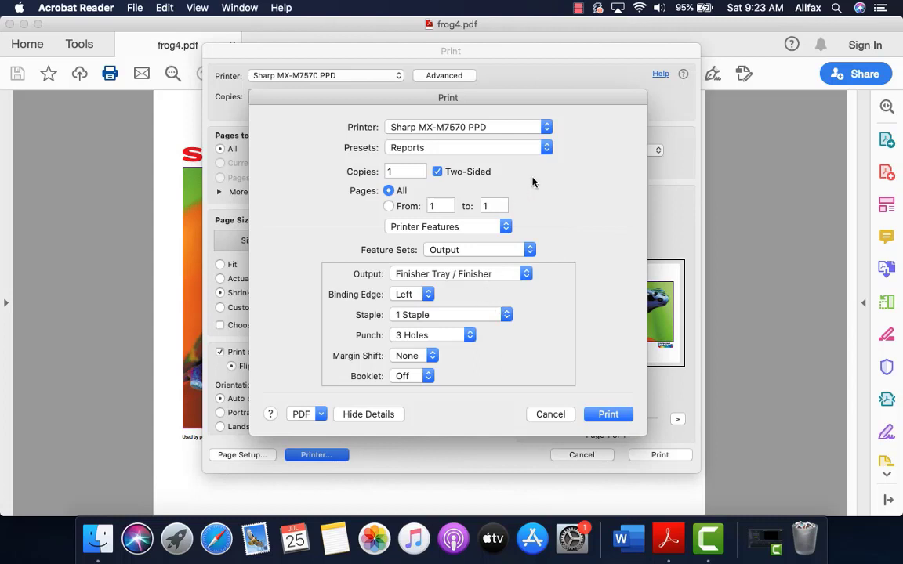
mouse_move(554, 154)
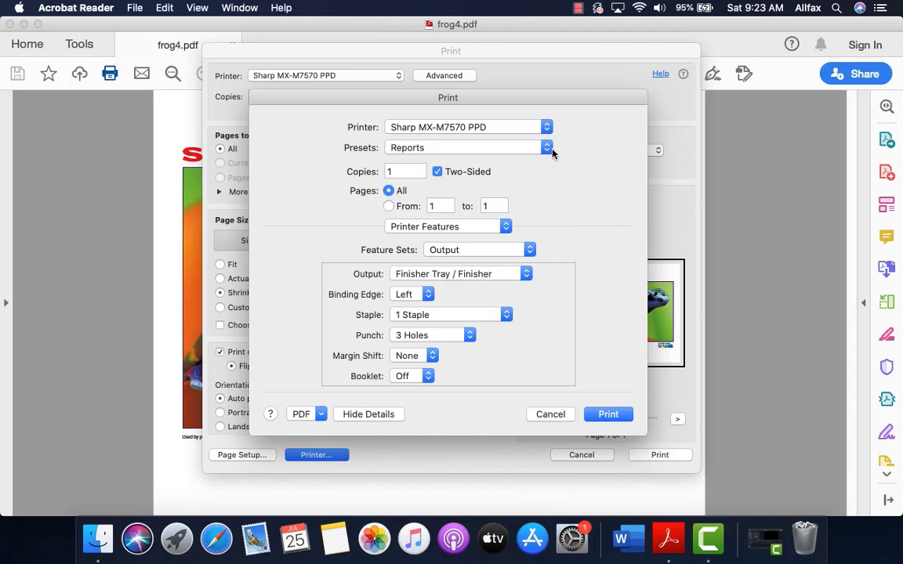
mouse_move(563, 166)
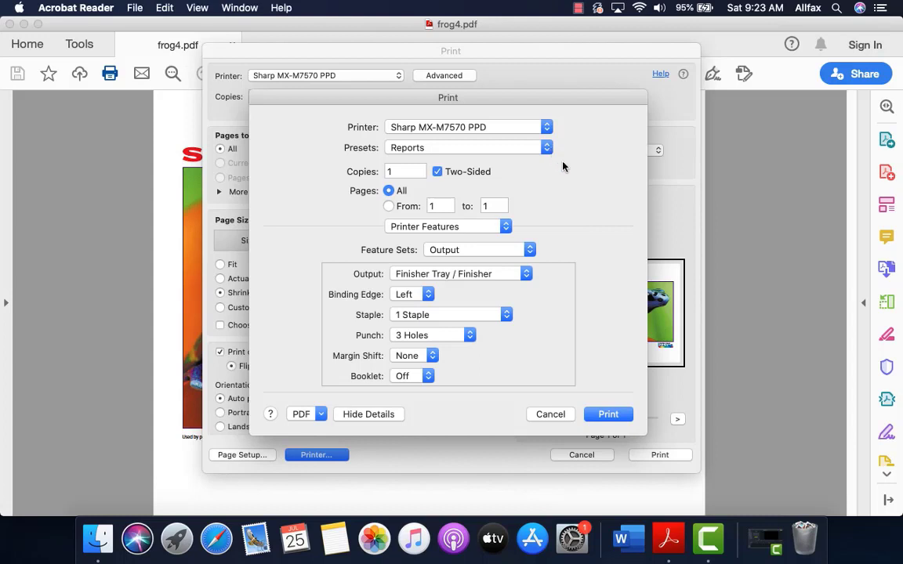
mouse_move(566, 241)
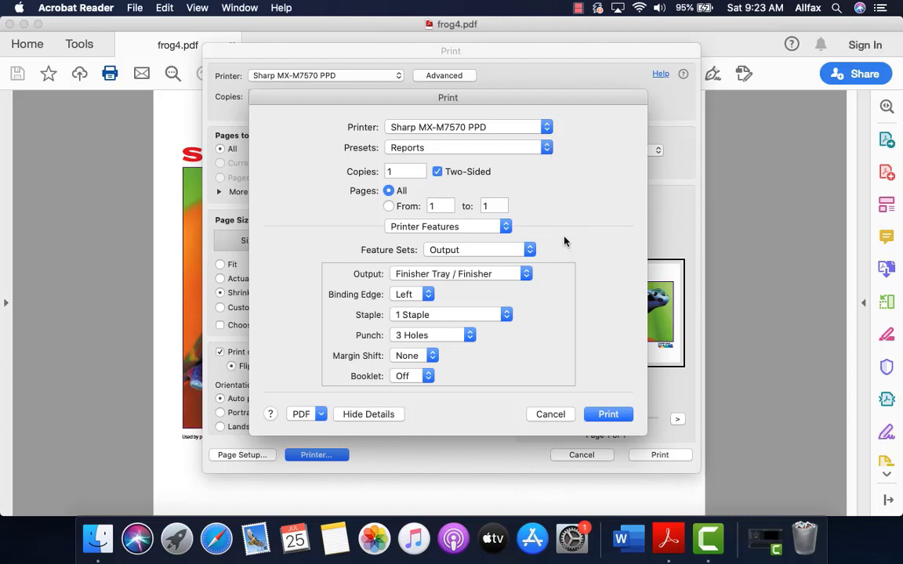
mouse_move(552, 243)
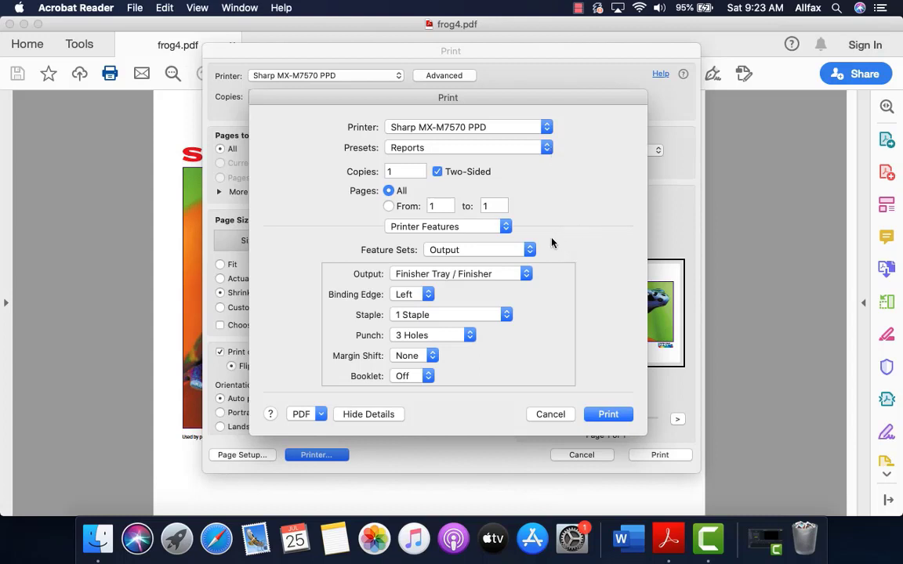
Show the list of print option categories from the Printer Features pop-up
click(449, 226)
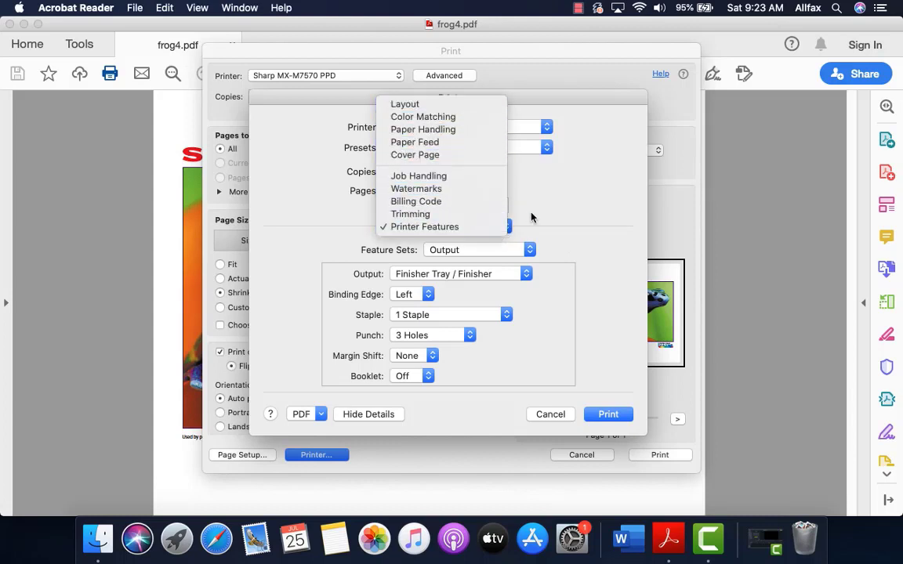
In Chrome on allfax.com, go to the Contact page and scroll to the Call or Email section
click(424, 225)
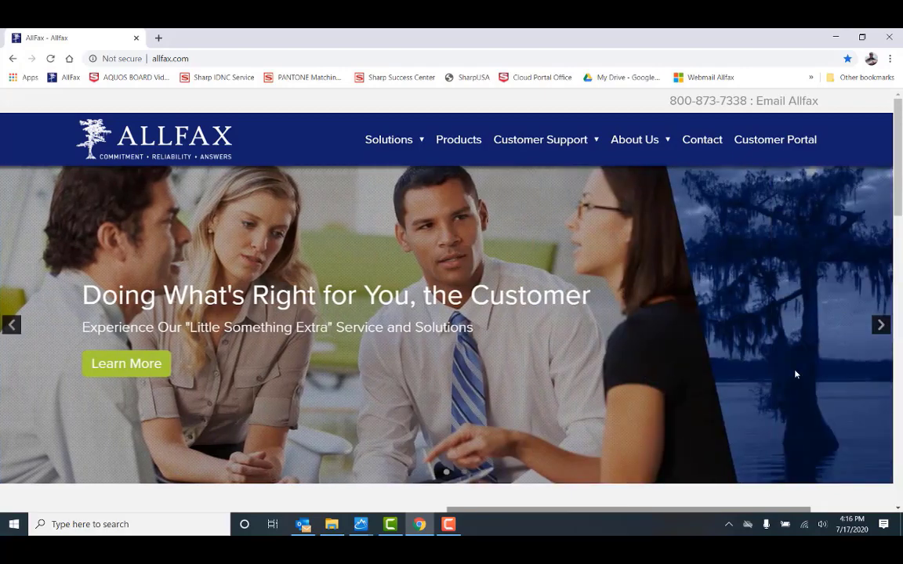
click(703, 139)
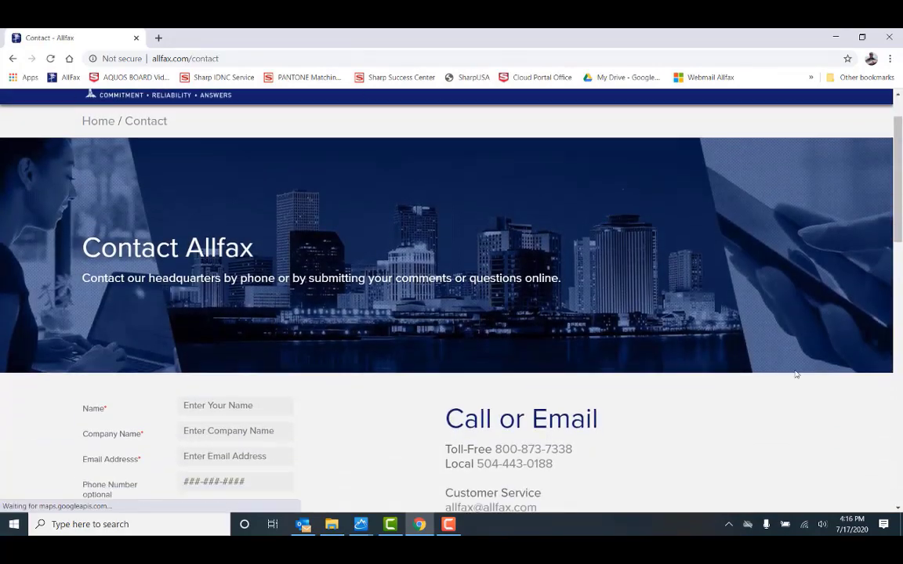
scroll(down, 3)
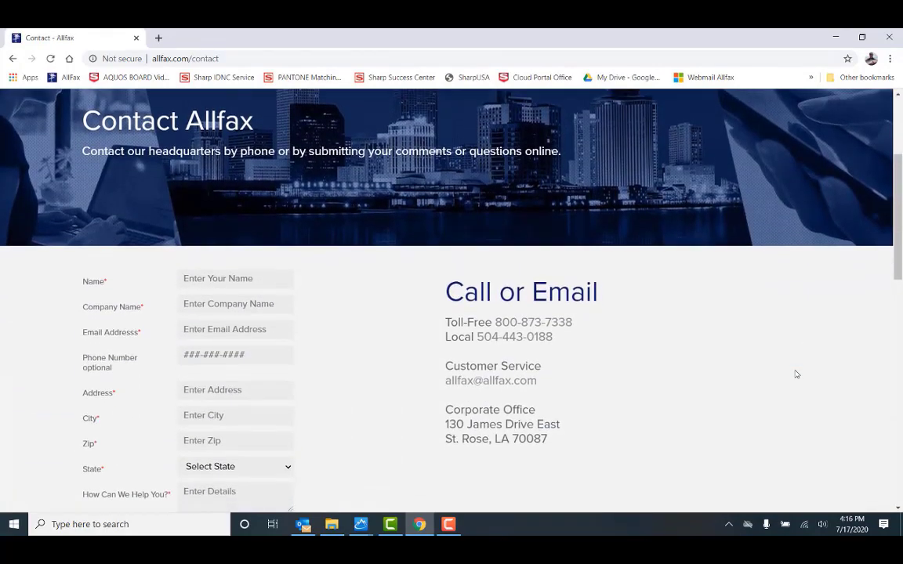